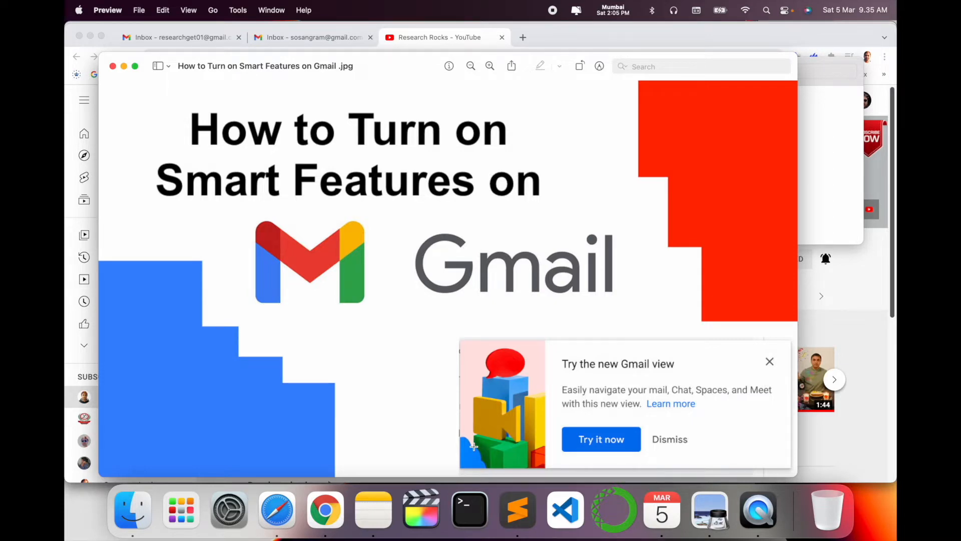
mouse_move(883, 389)
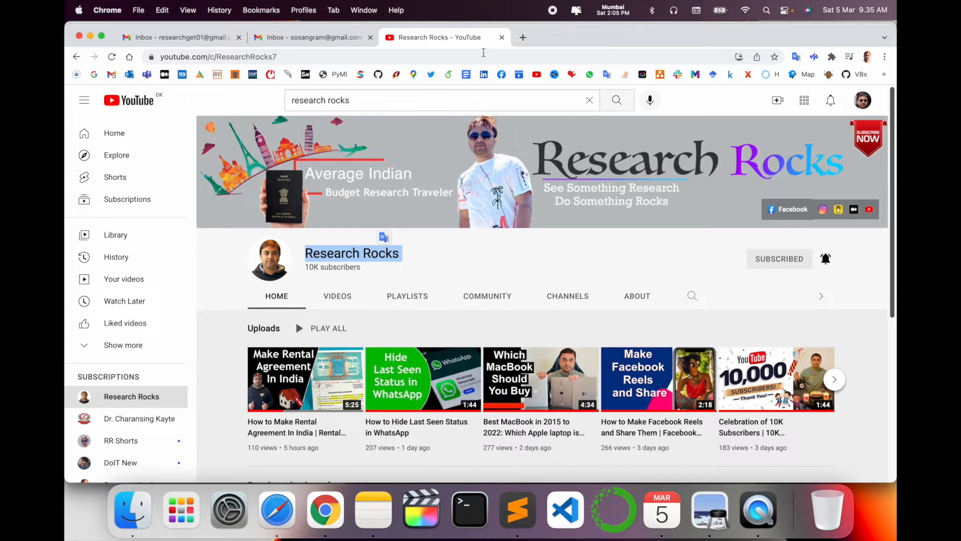
View the first account's Primary inbox, then move to the second account's Gmail tab
click(178, 37)
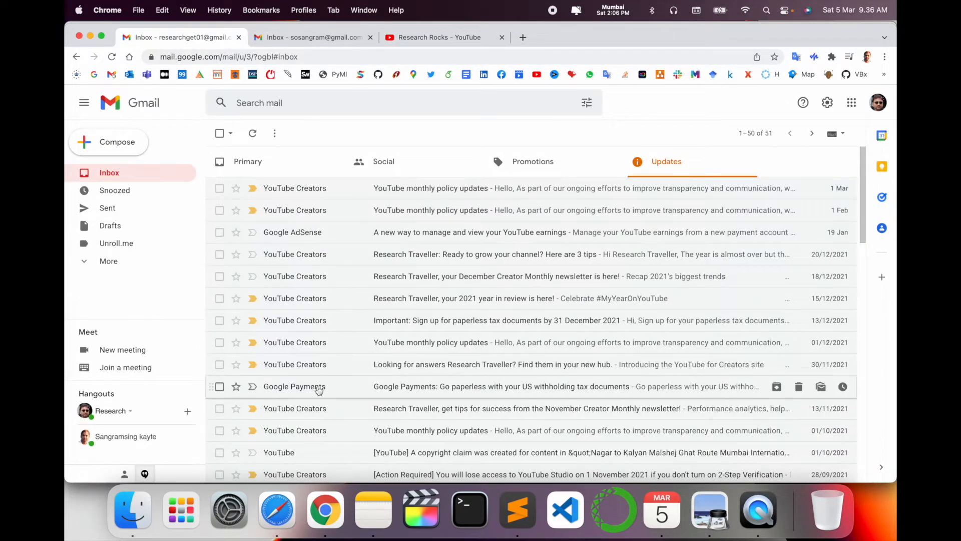
mouse_move(338, 253)
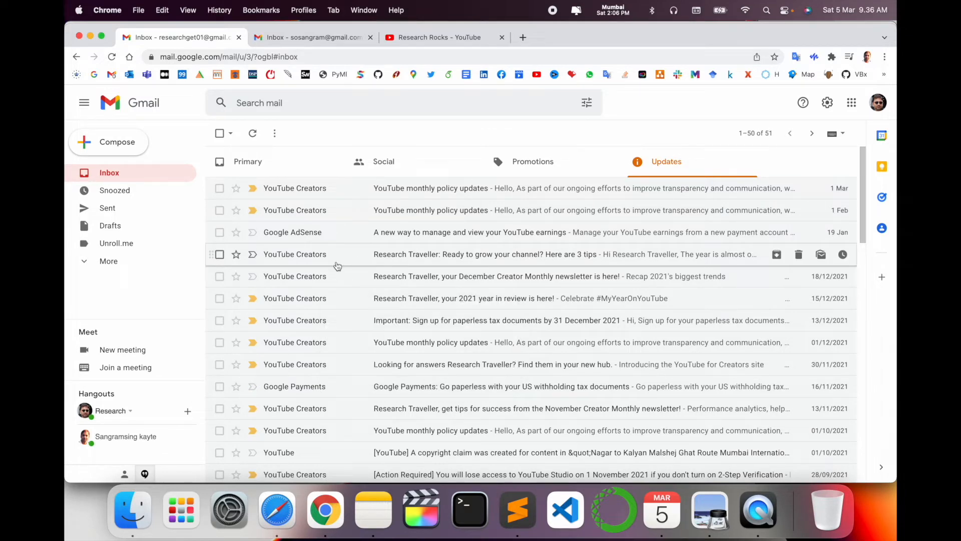
click(247, 161)
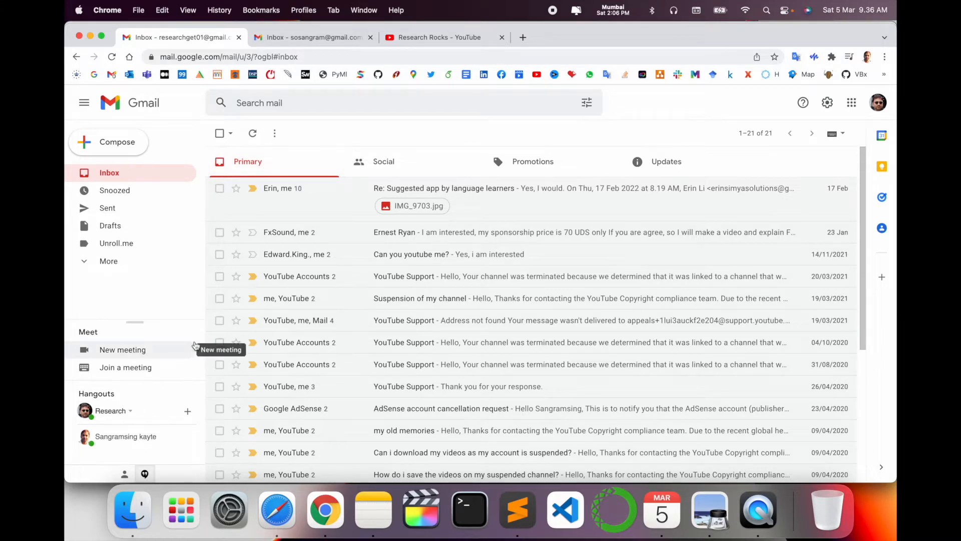
click(314, 37)
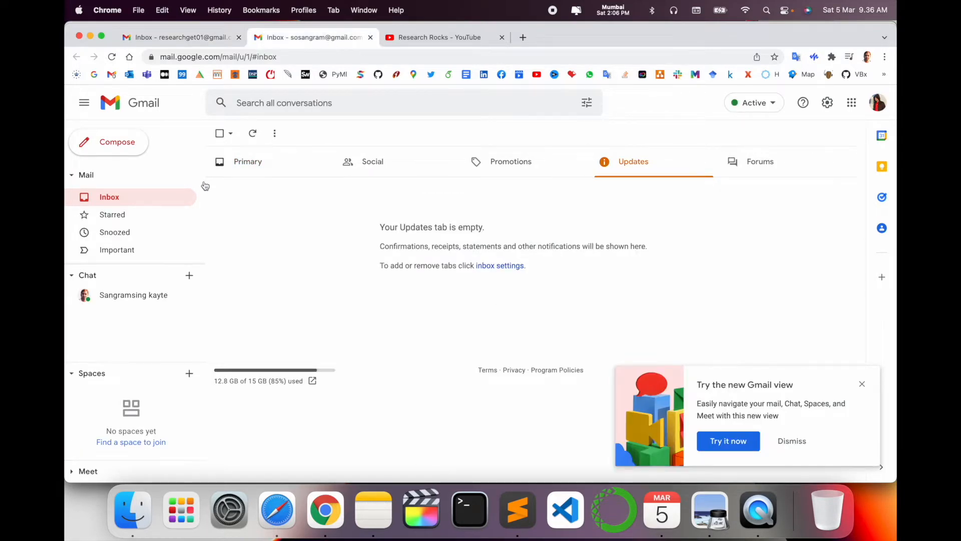
Choose 'Try it now' on the new Gmail view offer from the Primary inbox
click(247, 161)
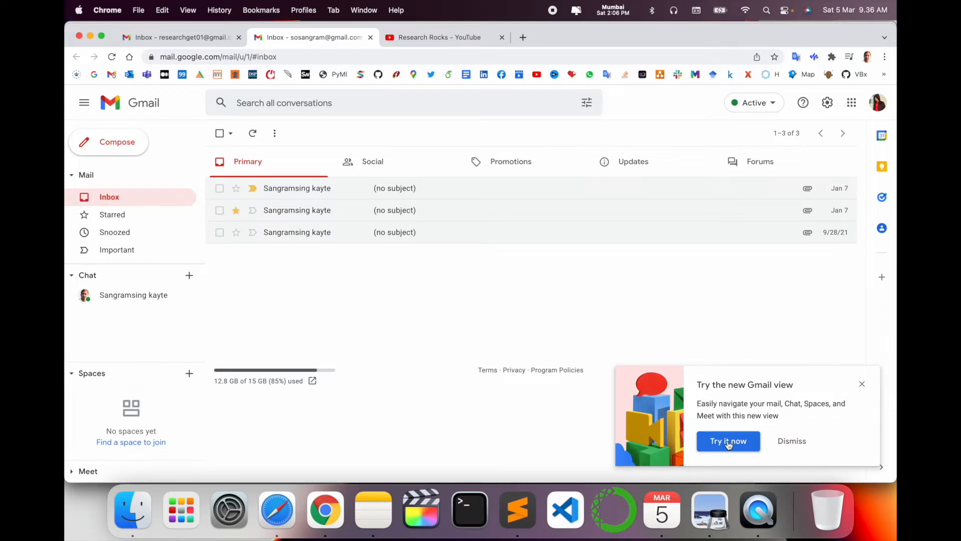
click(728, 441)
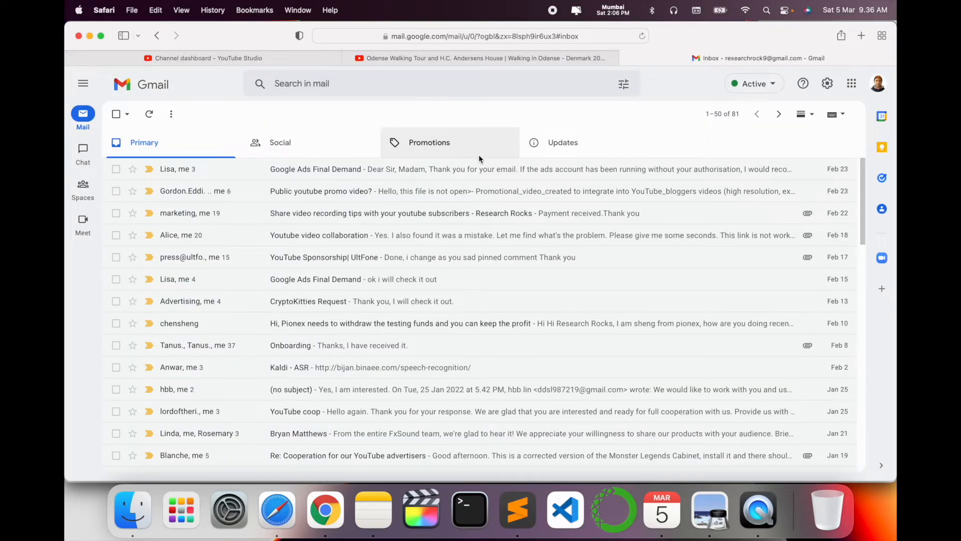
Explore the new left rail, expand the folder list, and land on Chat with its two conversations
click(279, 142)
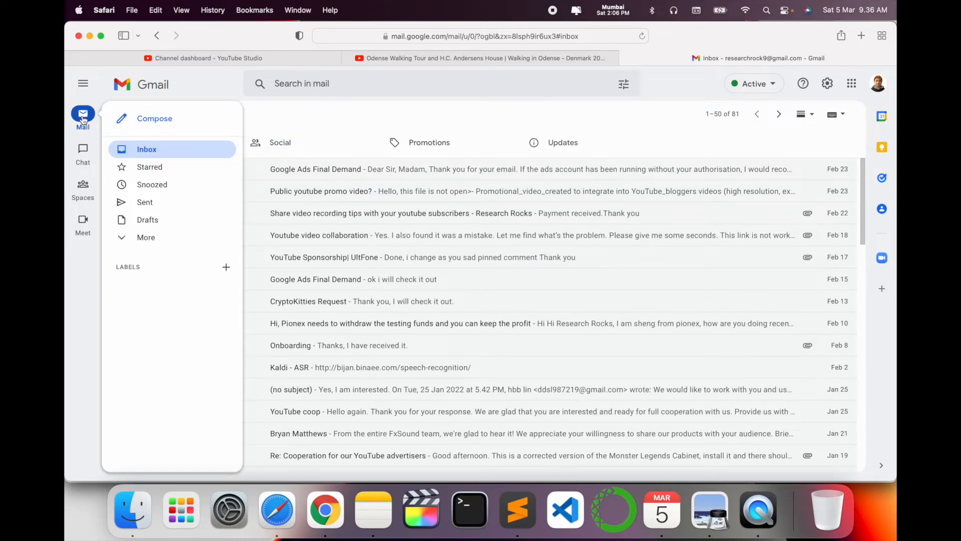
click(83, 186)
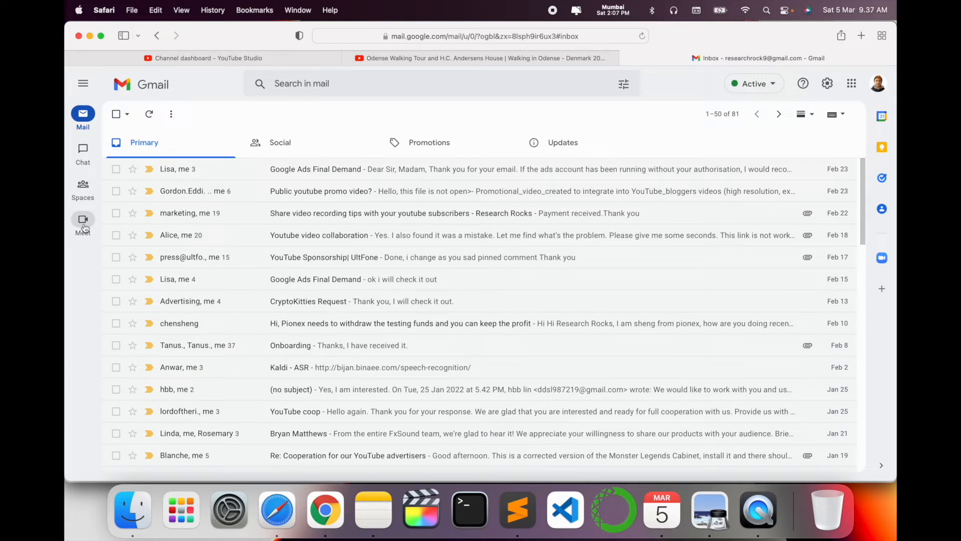
click(83, 113)
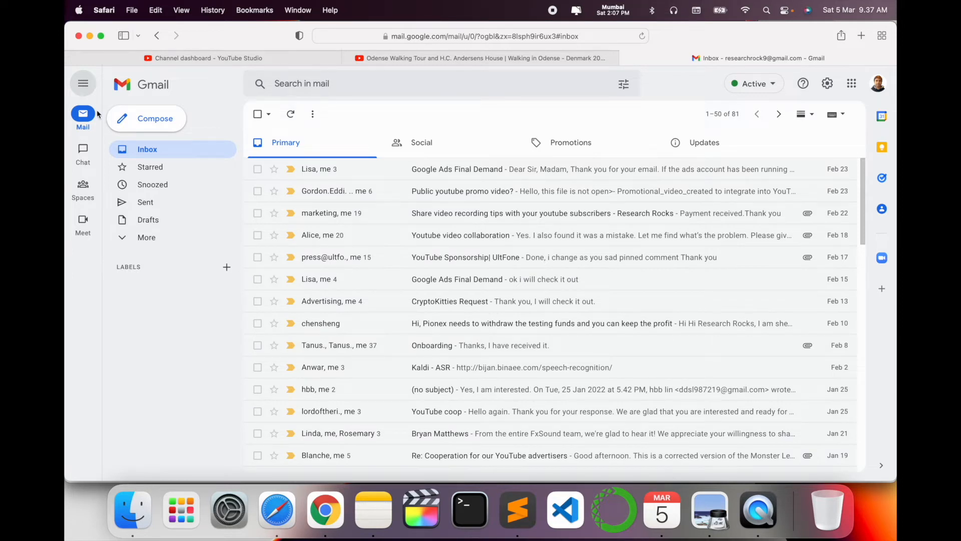
click(82, 150)
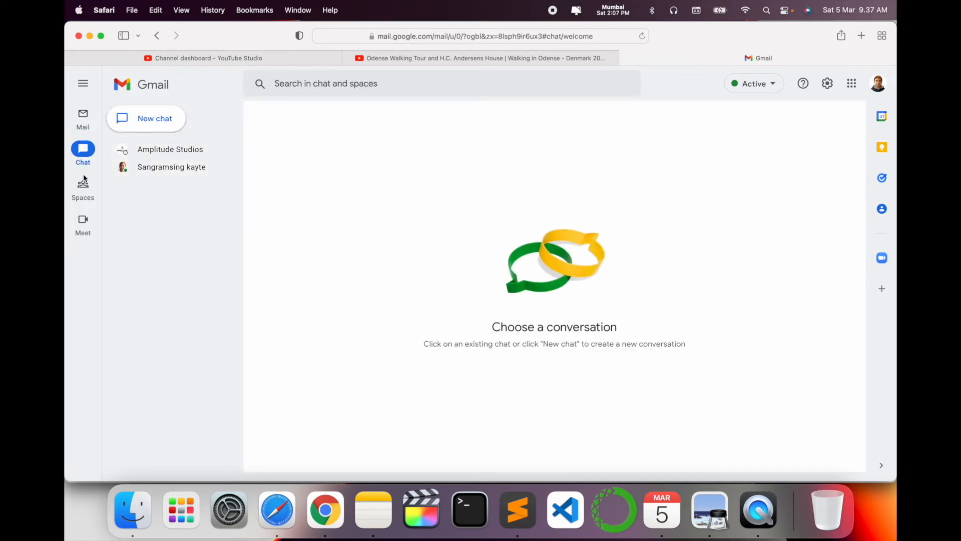
Visit Spaces, take a look at Meet, and settle back on the Spaces welcome
click(83, 188)
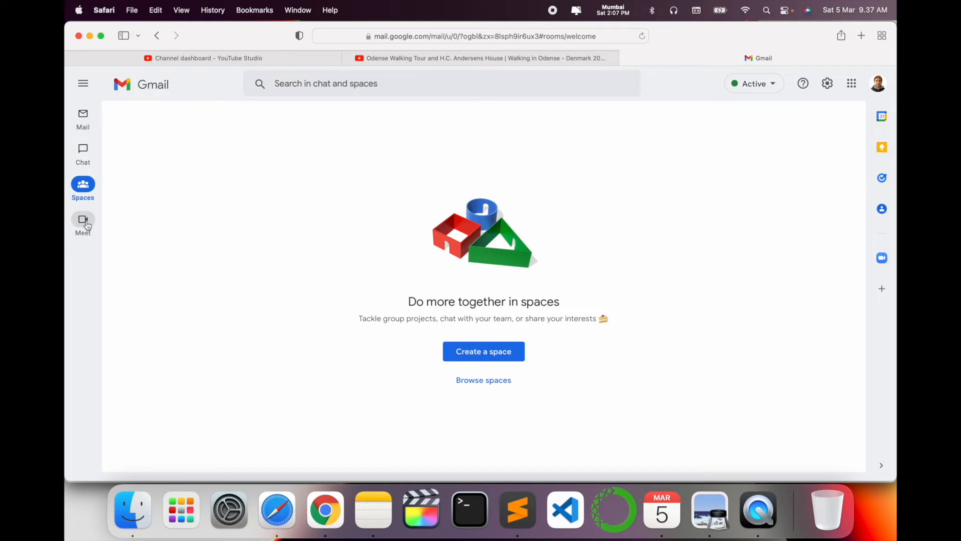
mouse_move(502, 378)
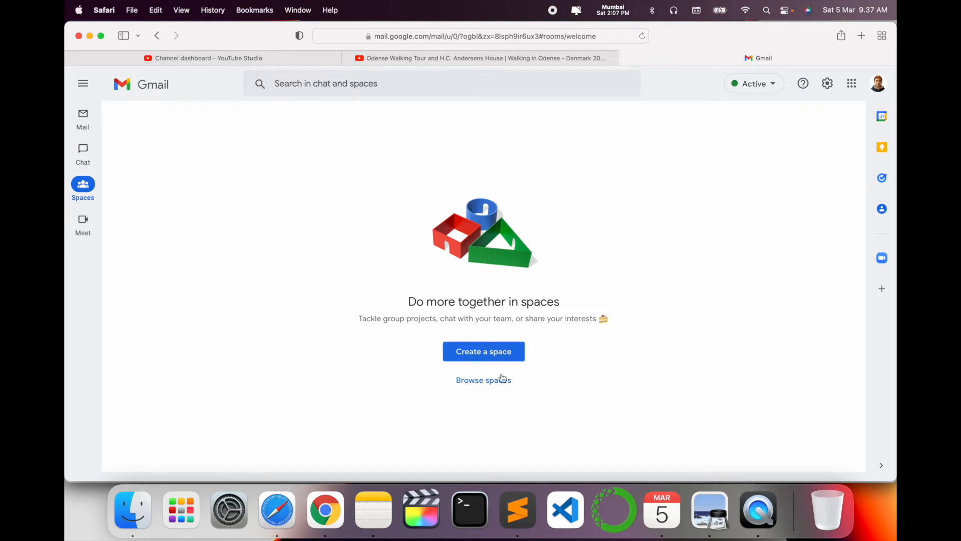
mouse_move(83, 220)
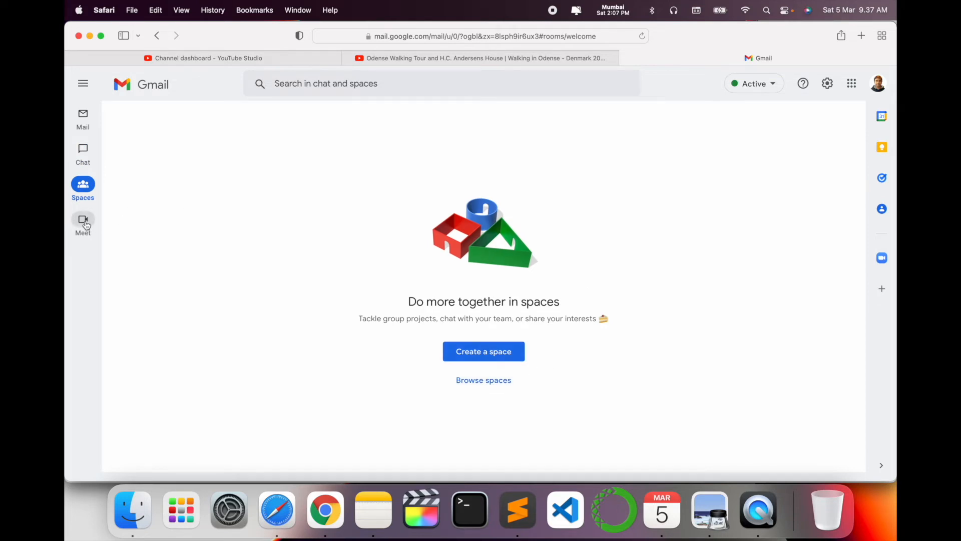
click(83, 222)
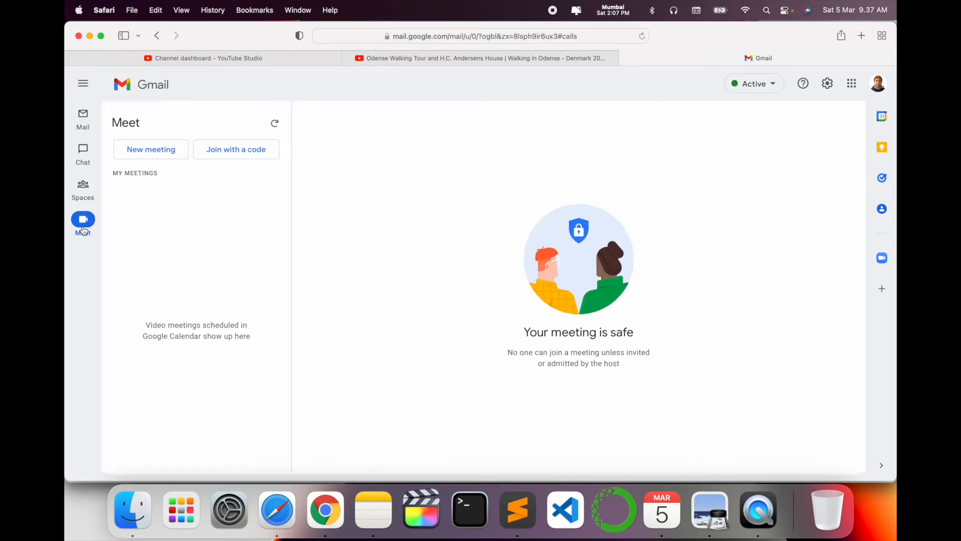
mouse_move(235, 149)
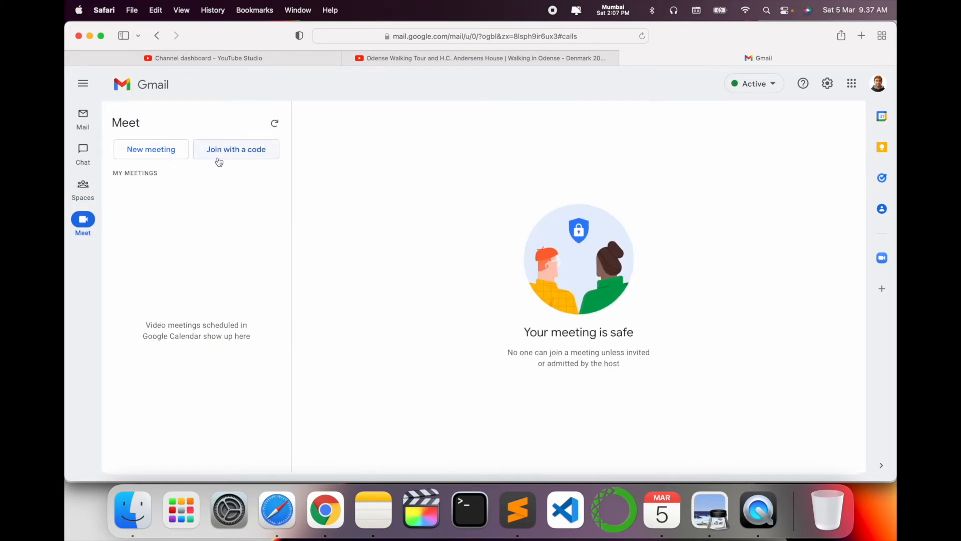
mouse_move(239, 216)
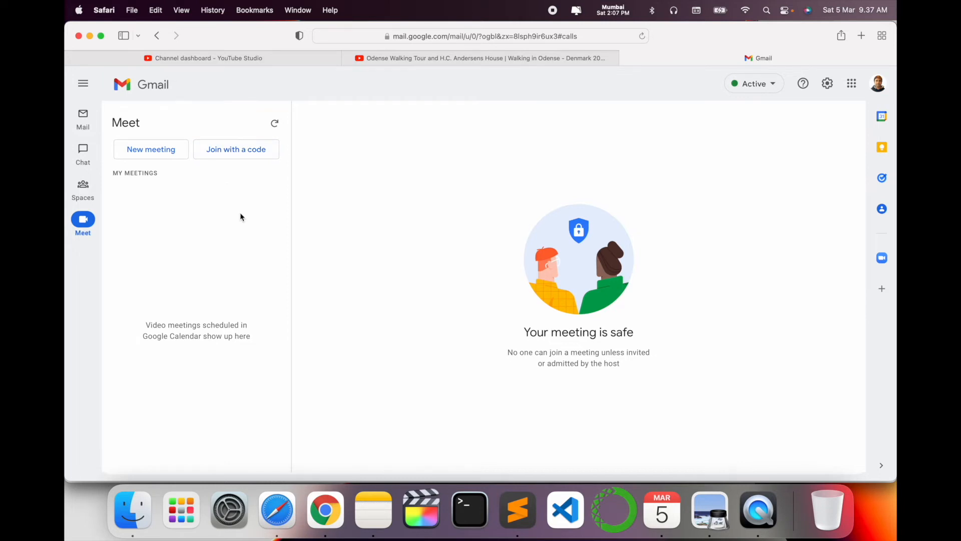
mouse_move(214, 202)
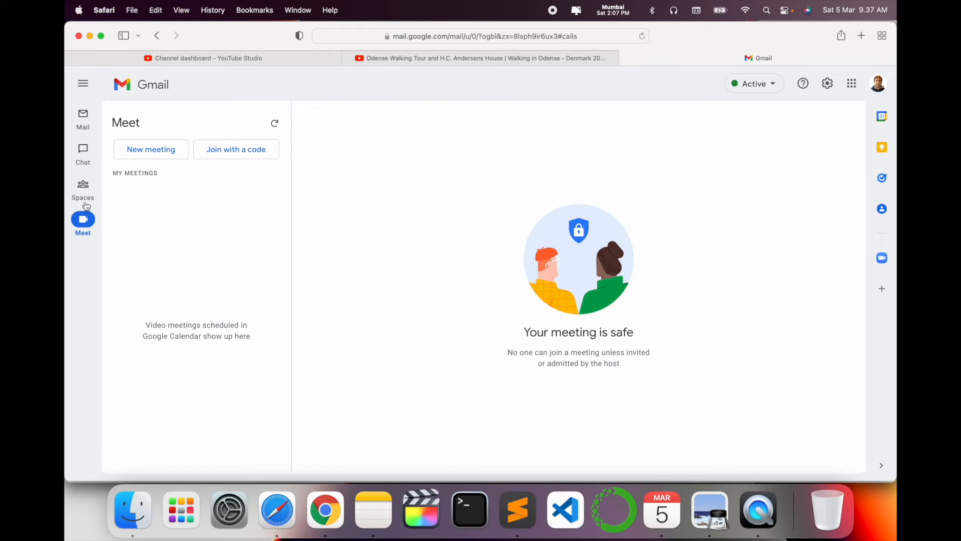
click(83, 187)
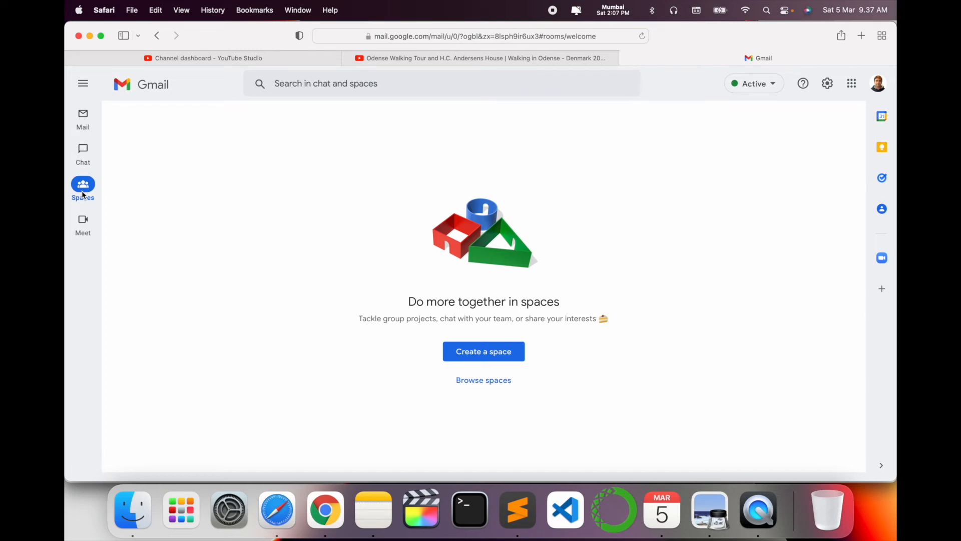
Revisit Chat, return to the Mail Primary inbox, and toggle the folder list back to expanded
click(83, 152)
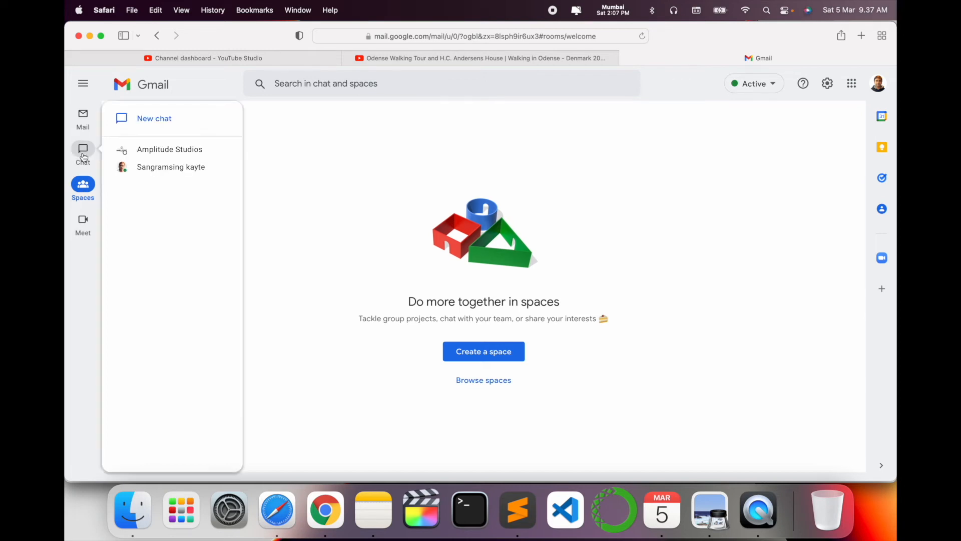
click(82, 153)
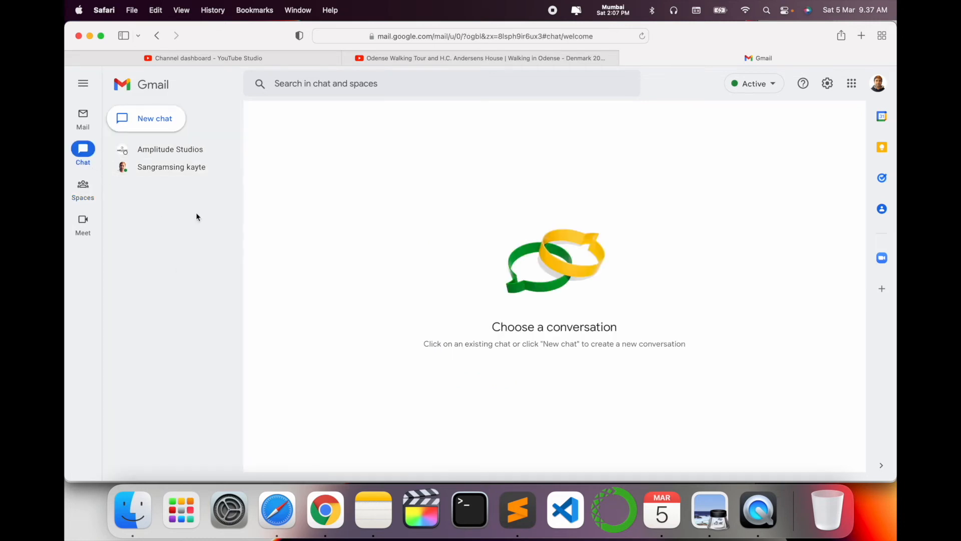
mouse_move(180, 253)
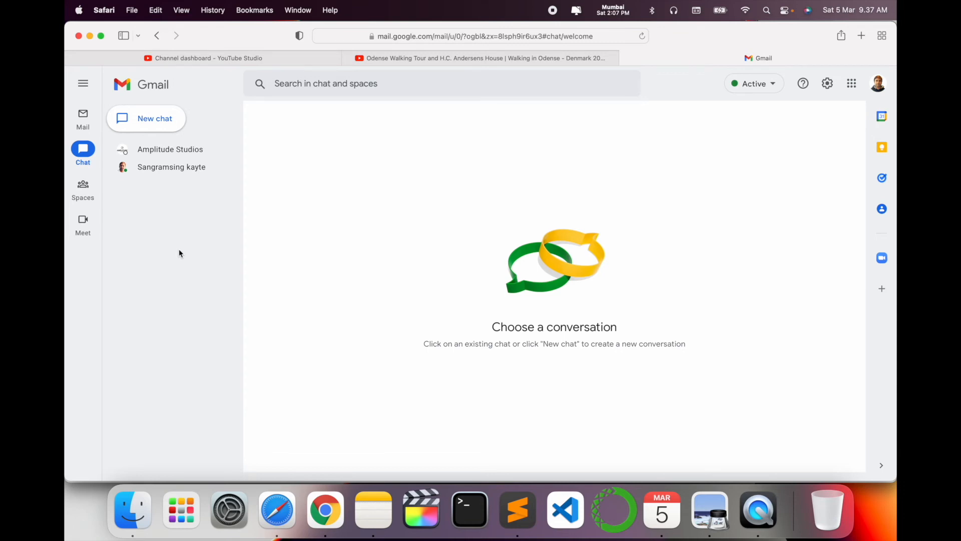
mouse_move(165, 167)
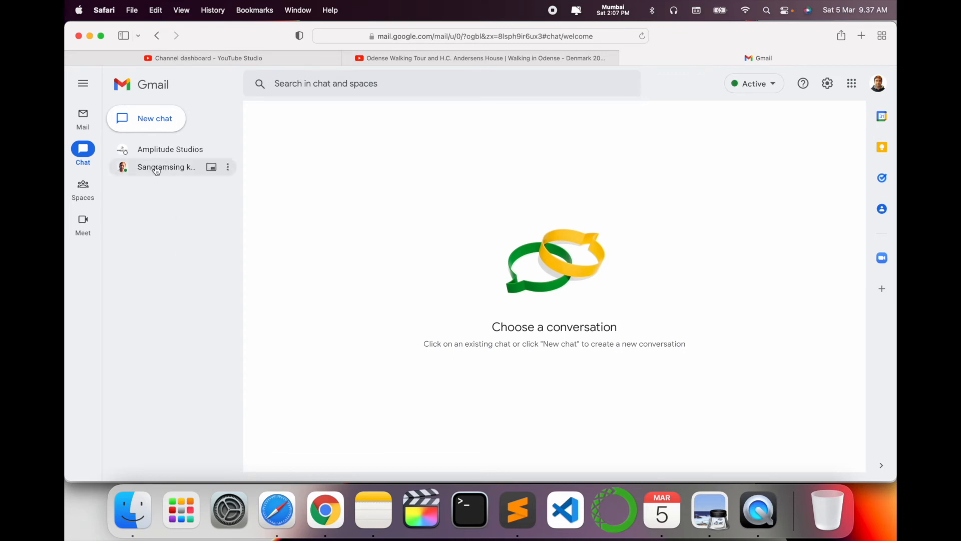
mouse_move(134, 135)
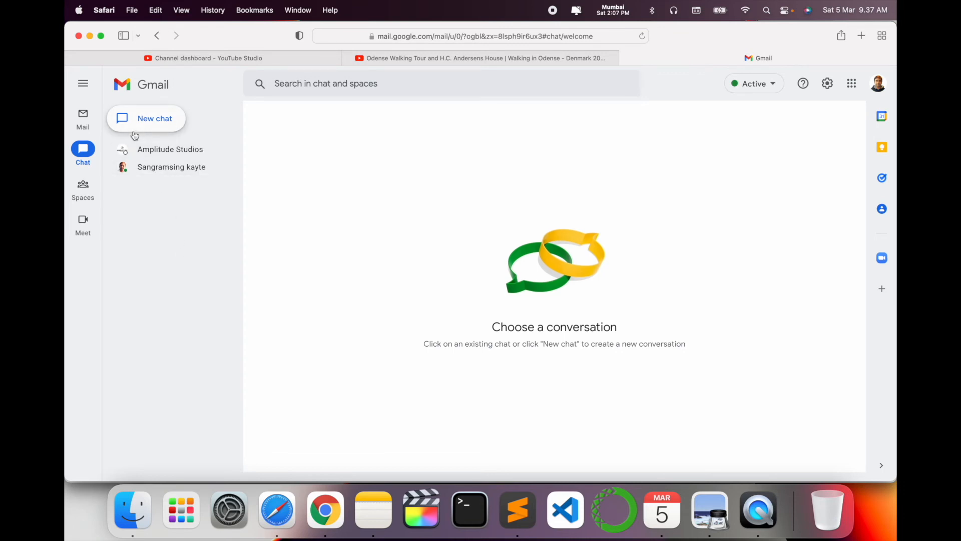
click(82, 120)
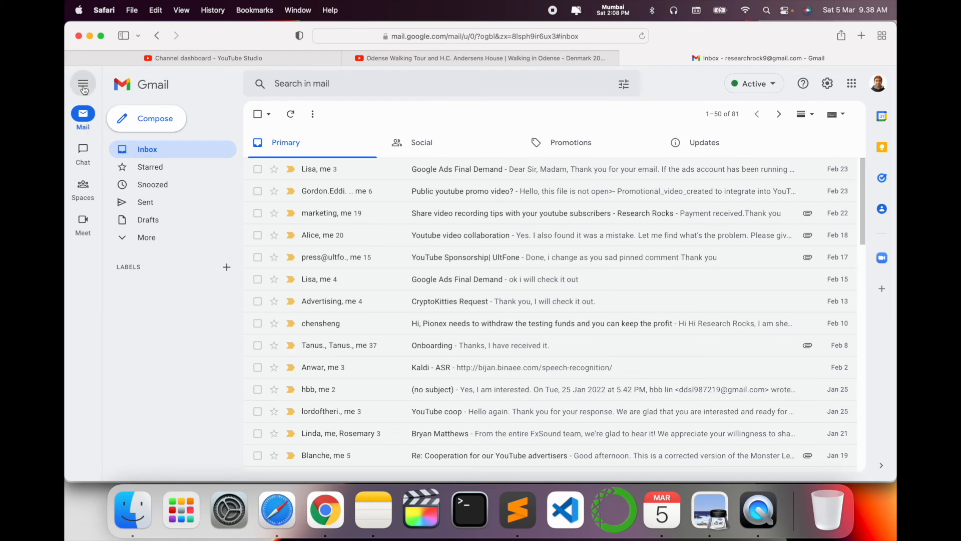
click(83, 84)
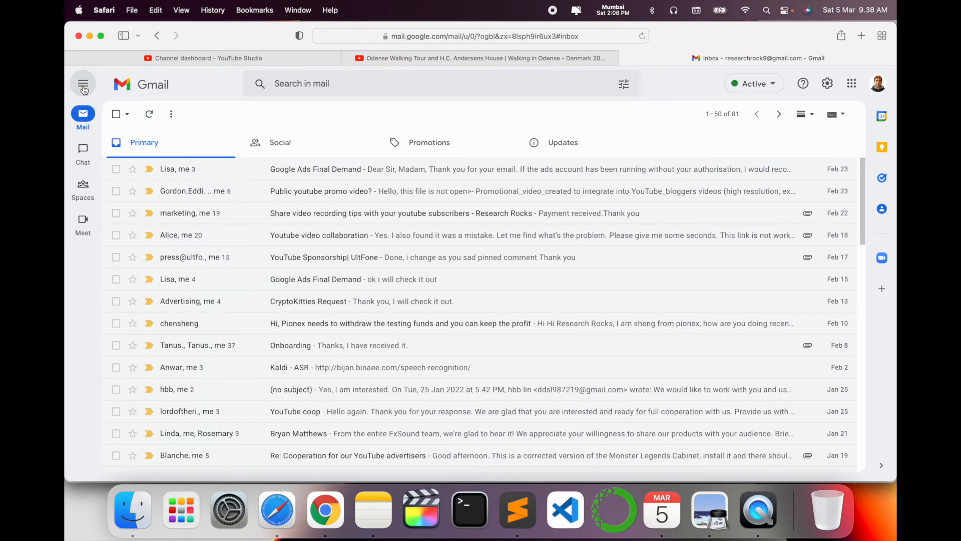
click(83, 84)
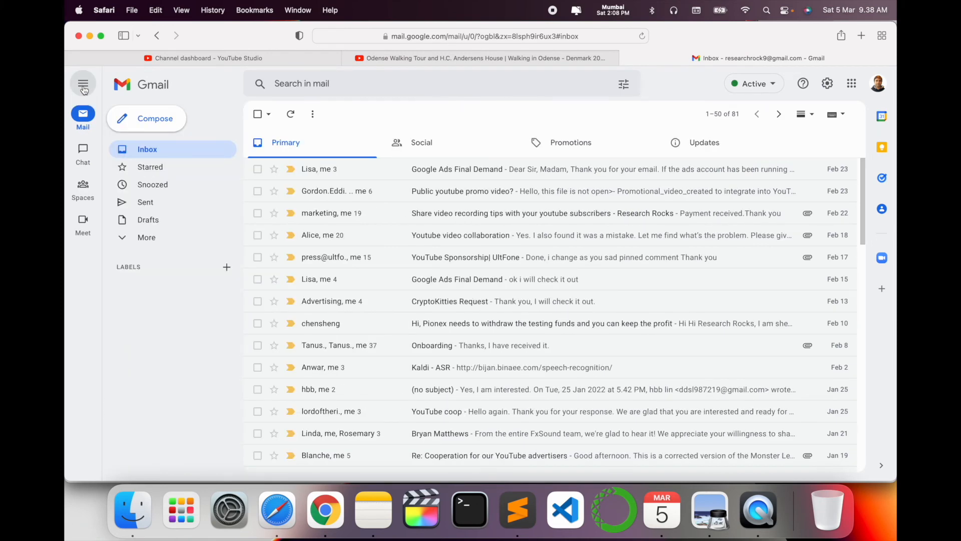